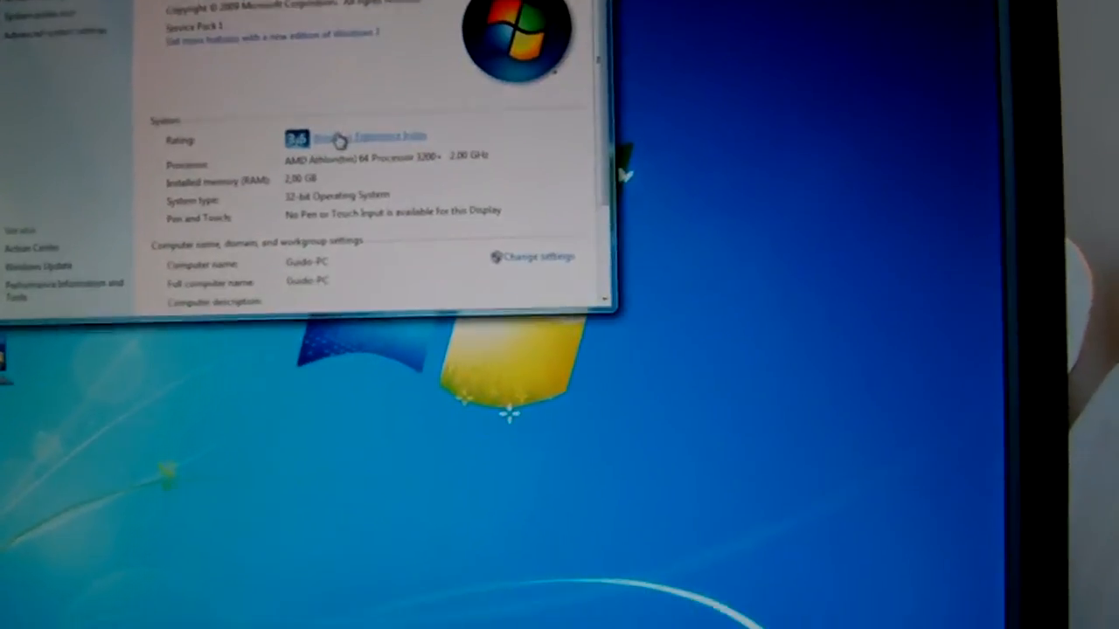
Open Windows Experience Index details: base score 3,5, subscores 3,9, 3,9, 4,1, 3,5, 5,3
click(367, 136)
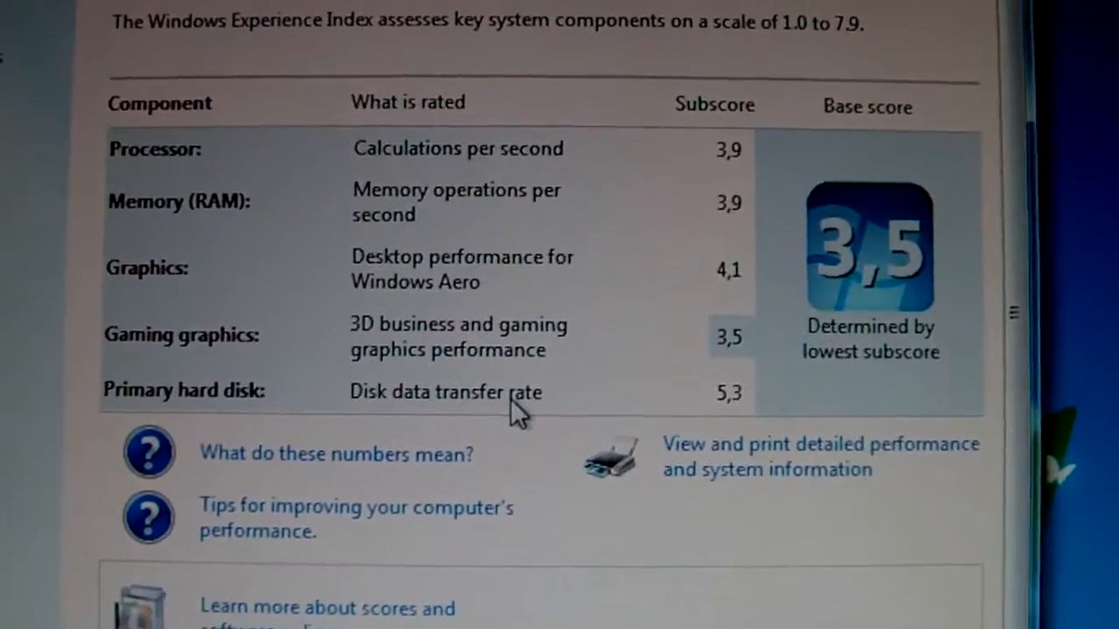
scroll(down, 3)
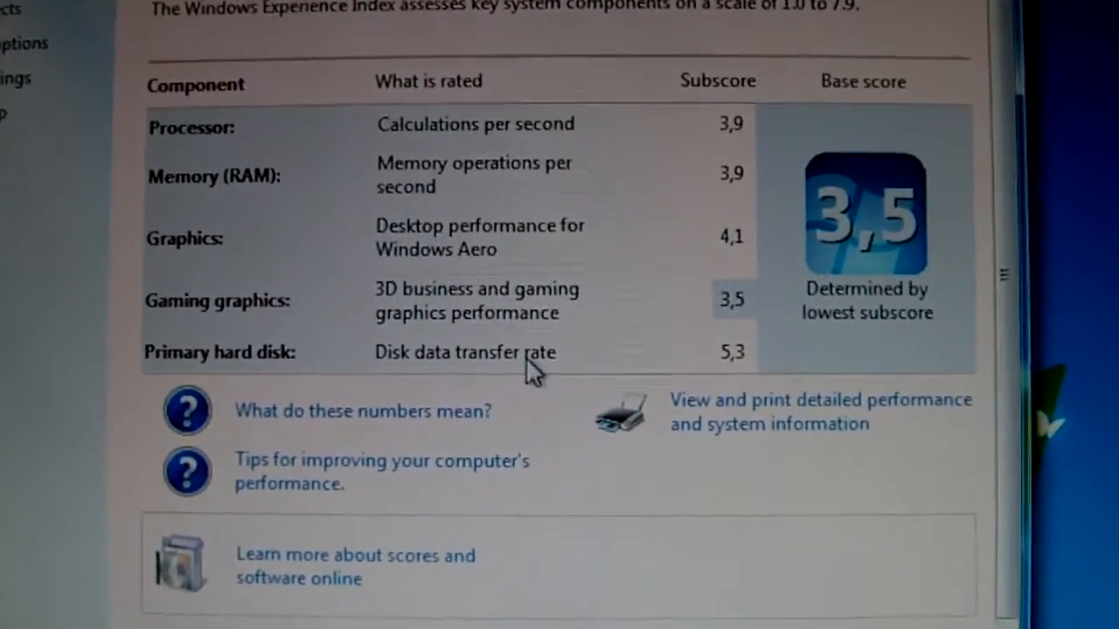
scroll(down, 3)
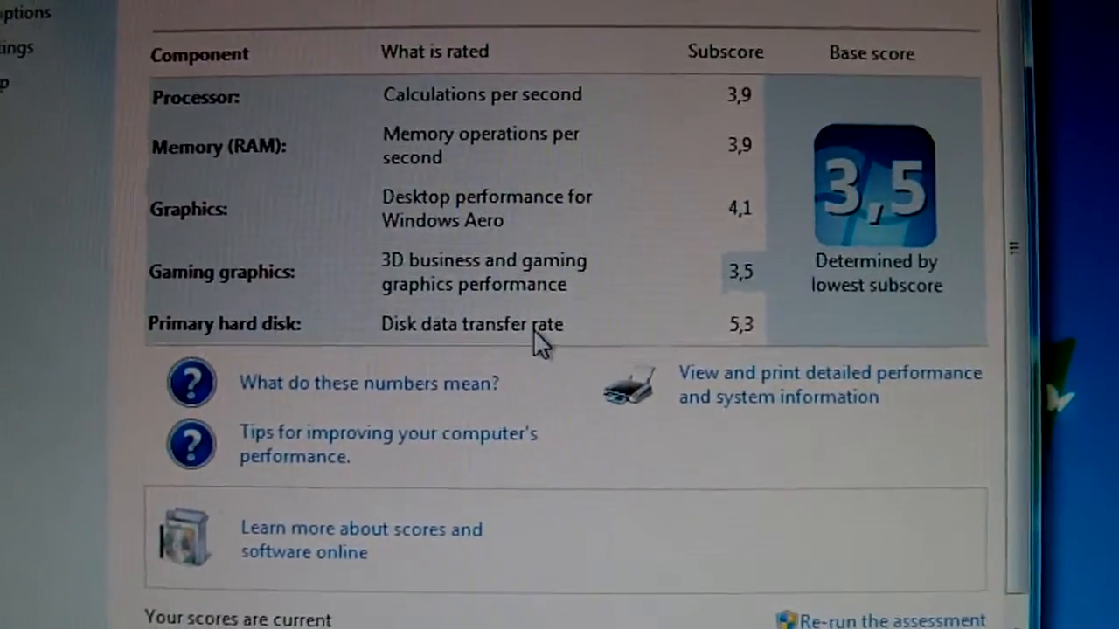